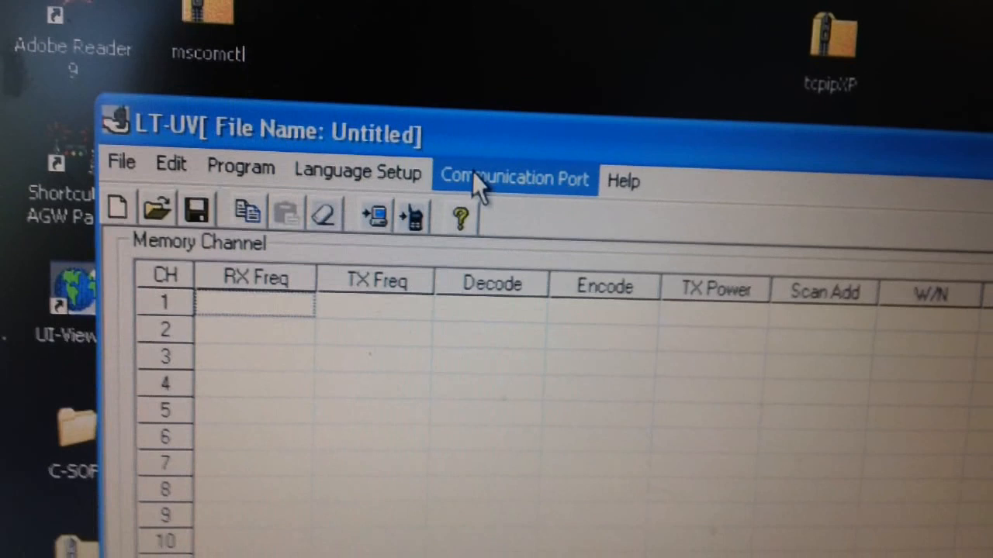
Step: Set the communication port to COM4 and confirm reading data from the radio
{"action": "left_click", "coordinate": [515, 177]}
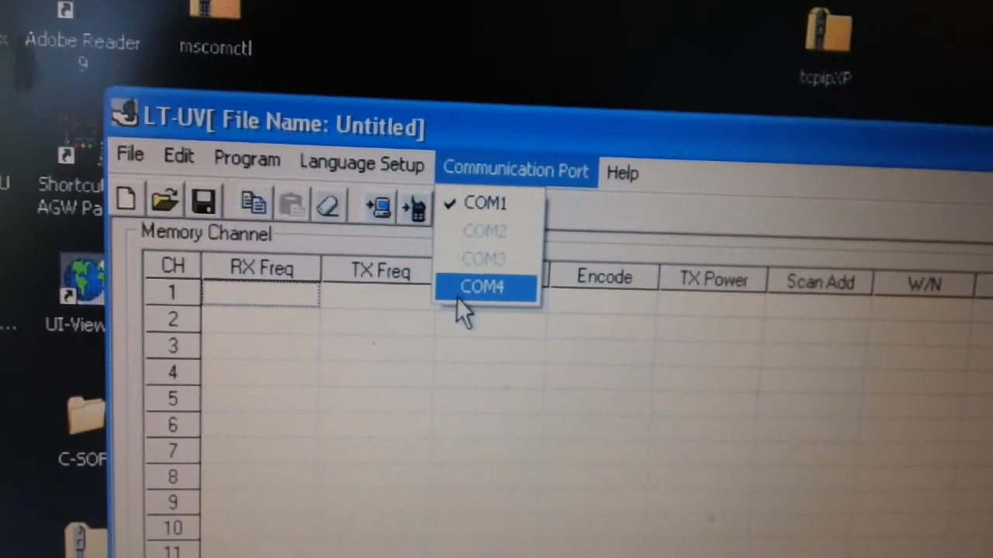
{"action": "left_click", "coordinate": [482, 287]}
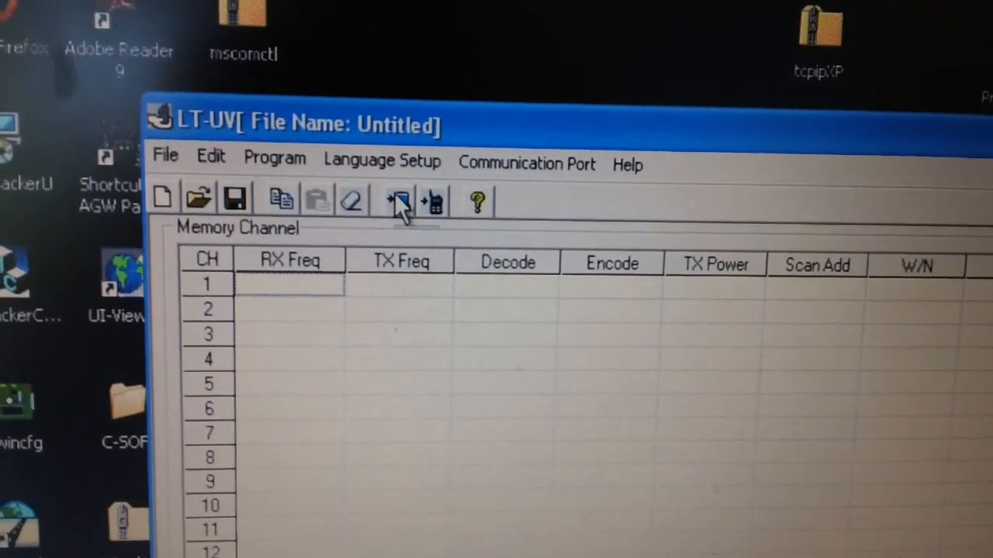
{"action": "left_click", "coordinate": [398, 202]}
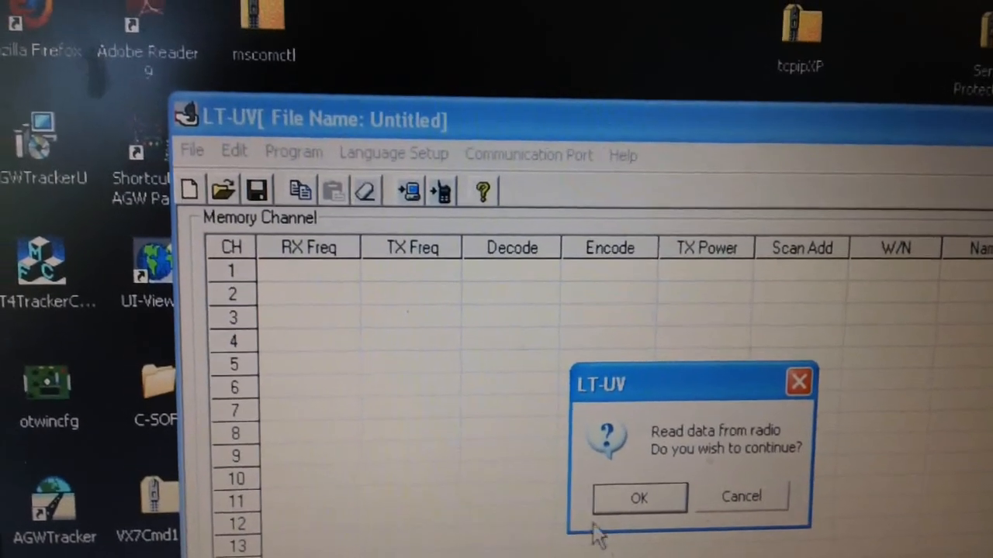
{"action": "left_click", "coordinate": [639, 498]}
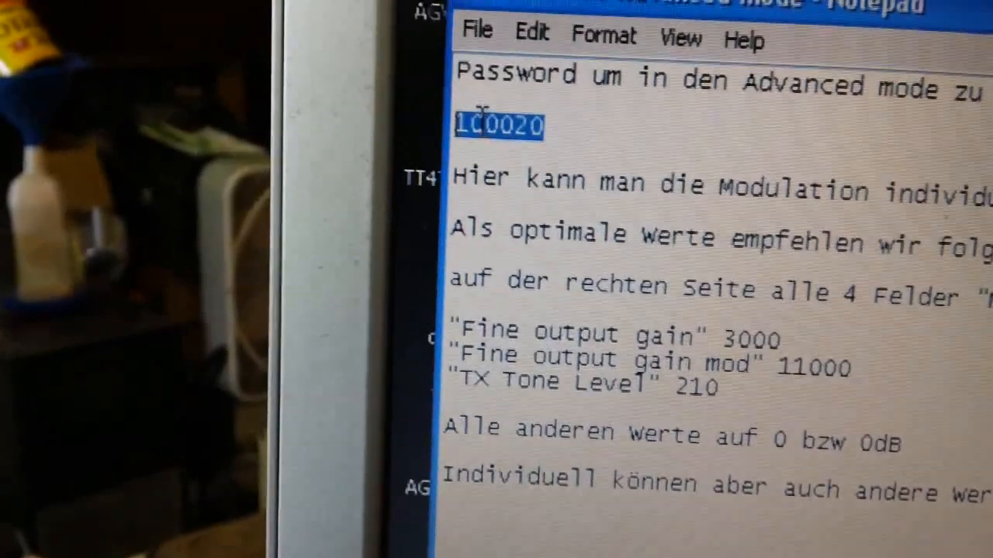
Step: Copy the selected Advanced mode password in Notepad via the context menu
{"action": "right_click", "coordinate": [501, 126]}
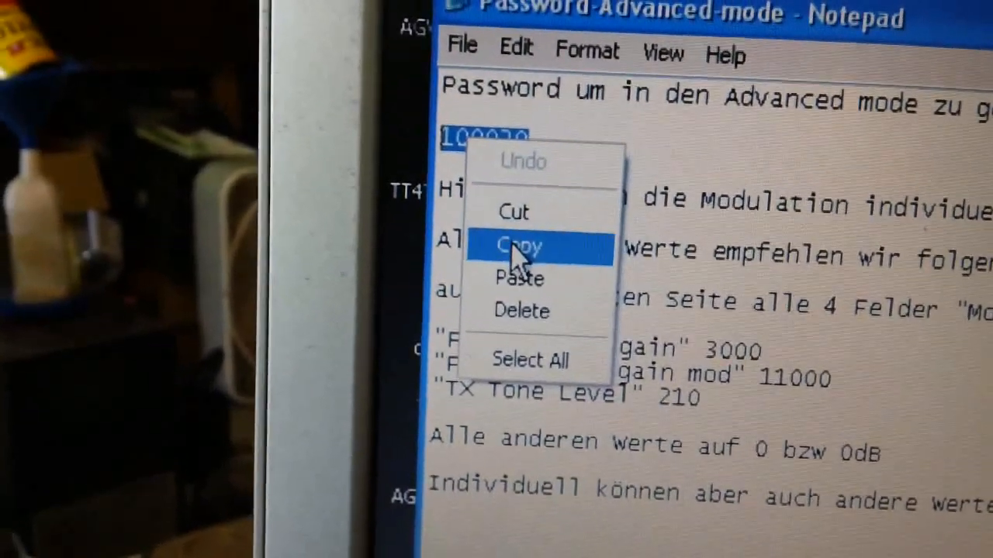
{"action": "left_click", "coordinate": [518, 246]}
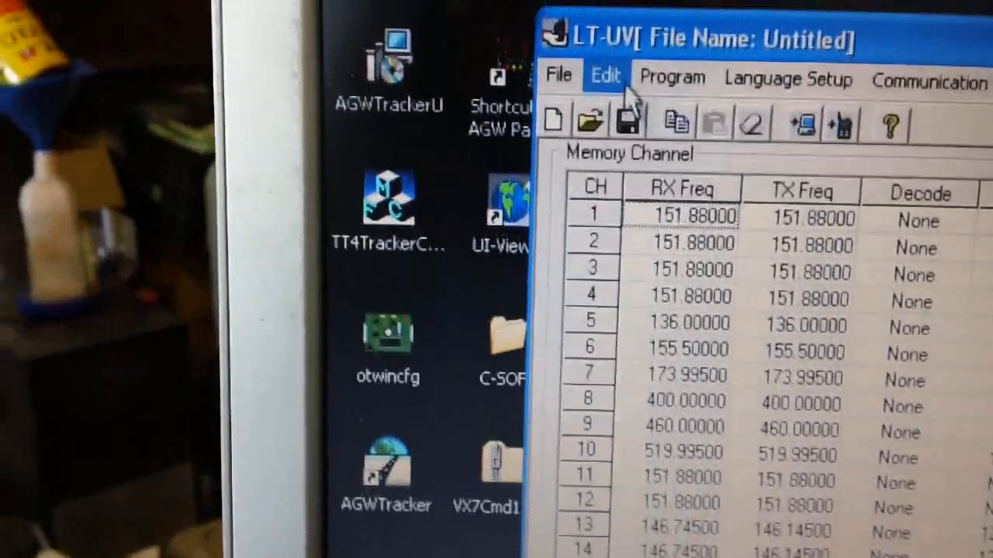
Step: Open Edit > Advanced and submit the pasted password to log in
{"action": "left_click", "coordinate": [604, 77]}
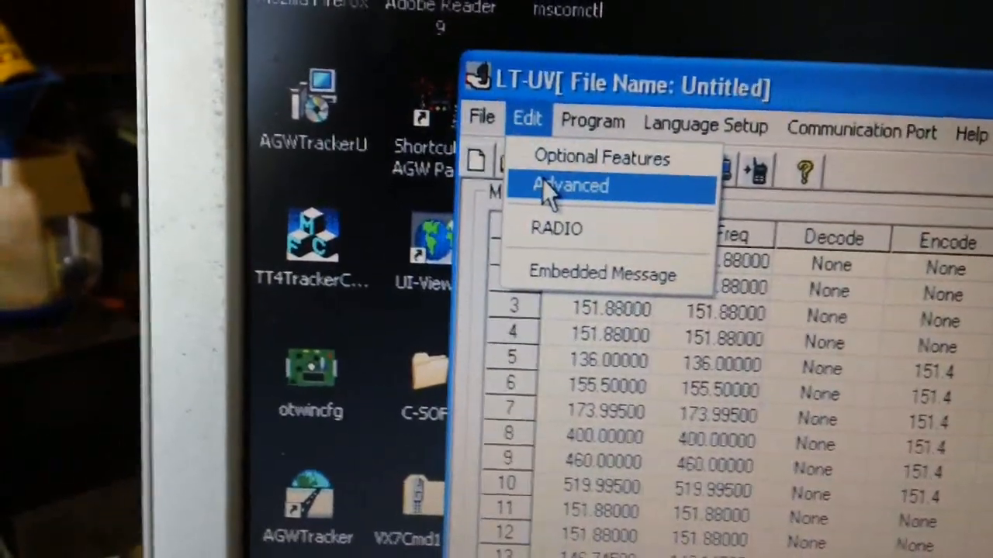
{"action": "left_click", "coordinate": [570, 186]}
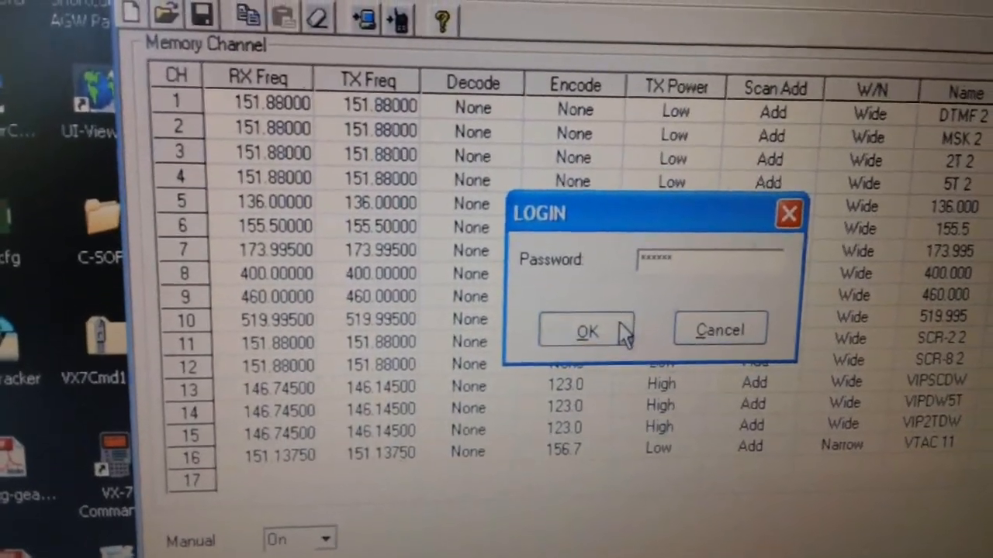
{"action": "left_click", "coordinate": [586, 331]}
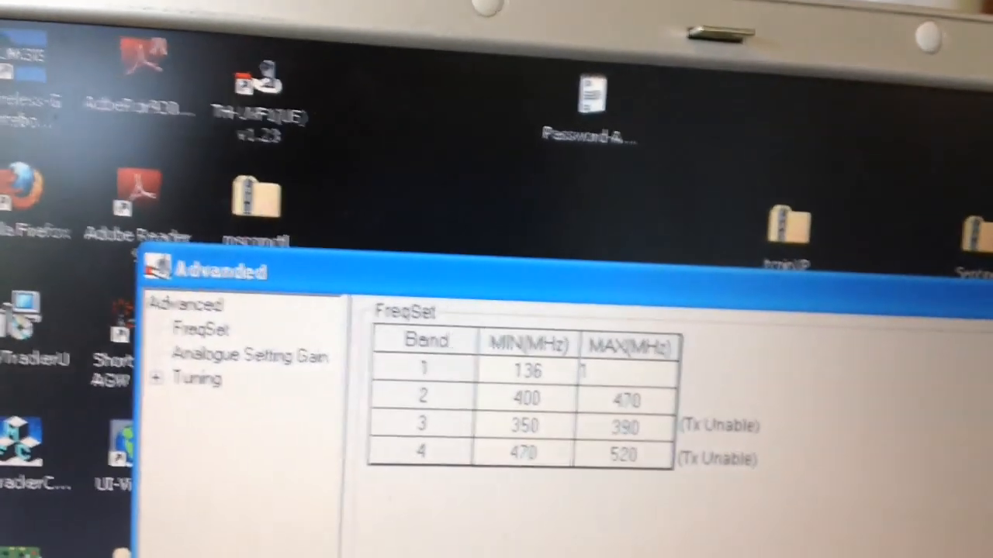
Step: Enter 174 as Band 1's MAX(MHz) value in FreqSet
{"action": "type", "text": "174"}
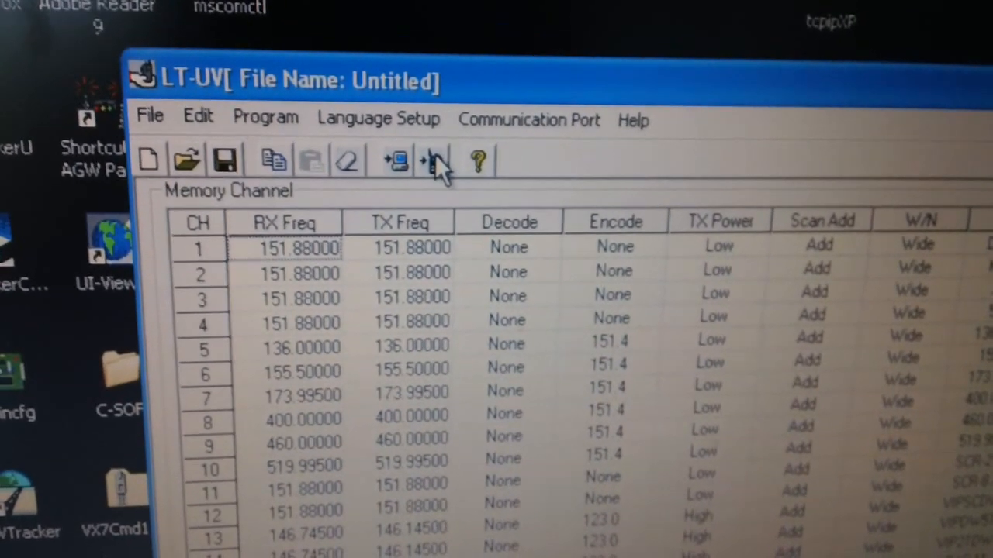
Step: Write data to the radio, accepting the FrequencyRange warning and the completion notice
{"action": "left_click", "coordinate": [432, 161]}
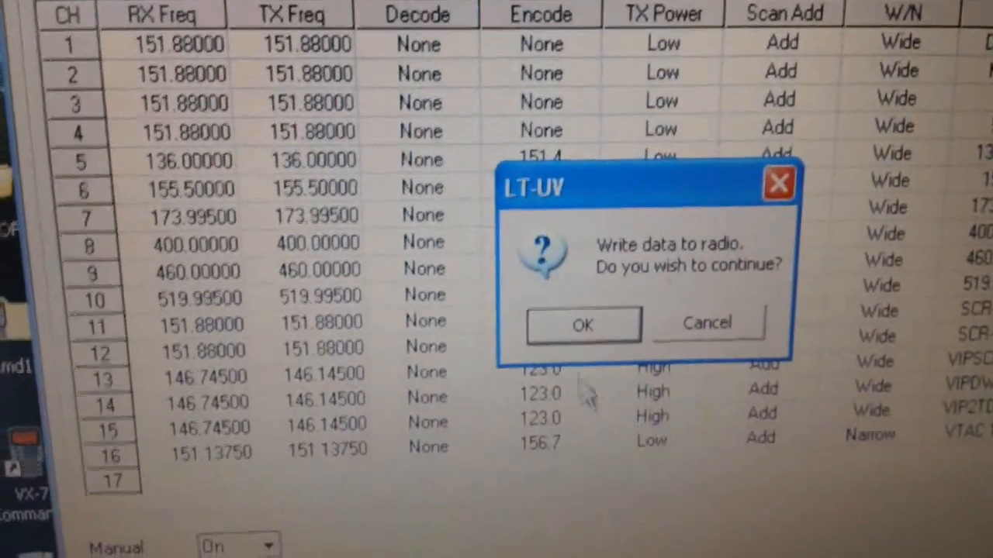
{"action": "left_click", "coordinate": [583, 324]}
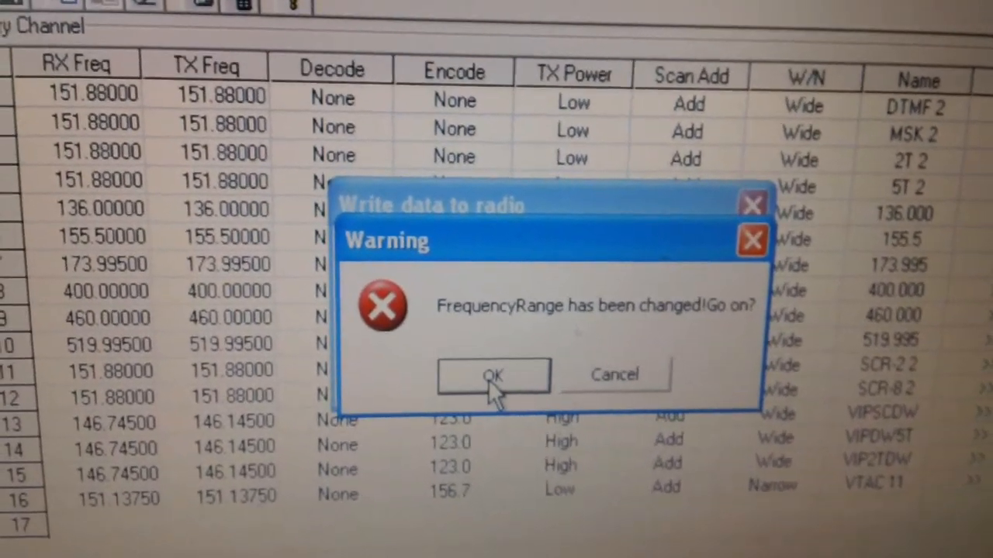
{"action": "left_click", "coordinate": [492, 376]}
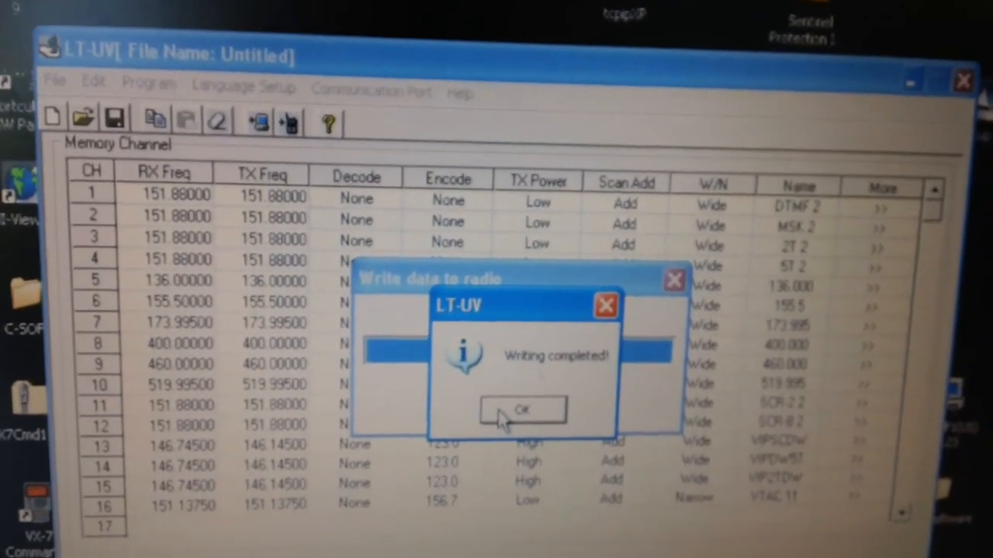
{"action": "left_click", "coordinate": [522, 411]}
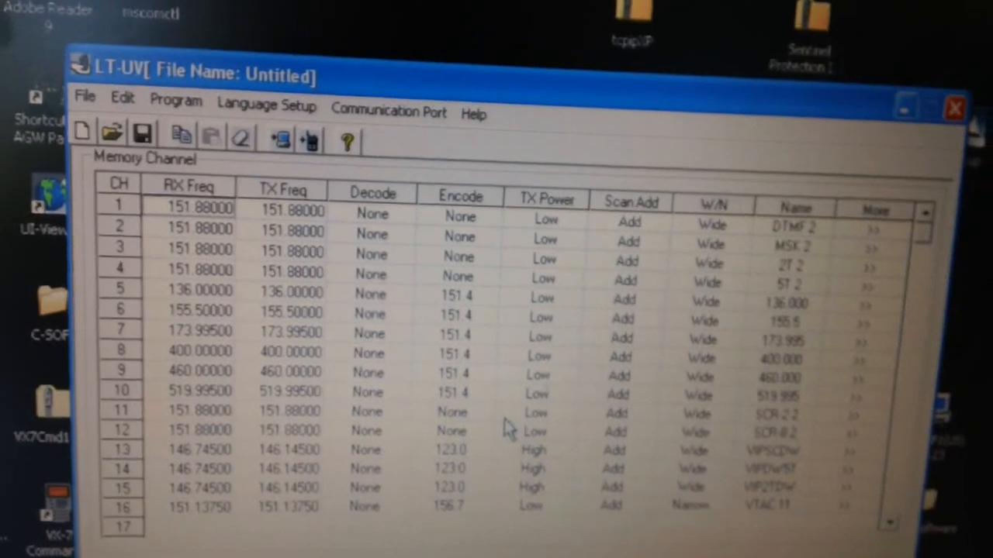